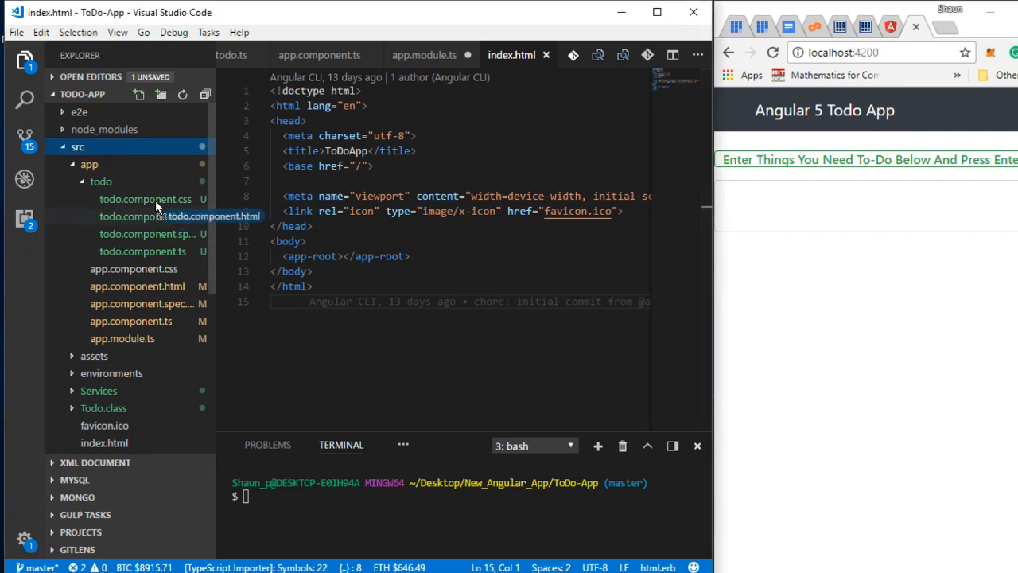
mouse_move(154, 209)
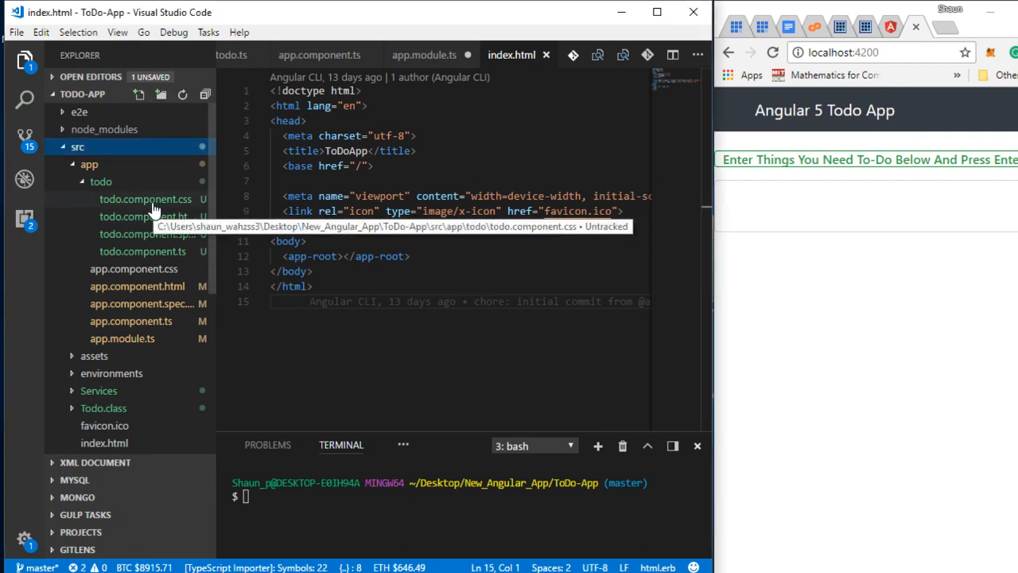
mouse_move(130, 348)
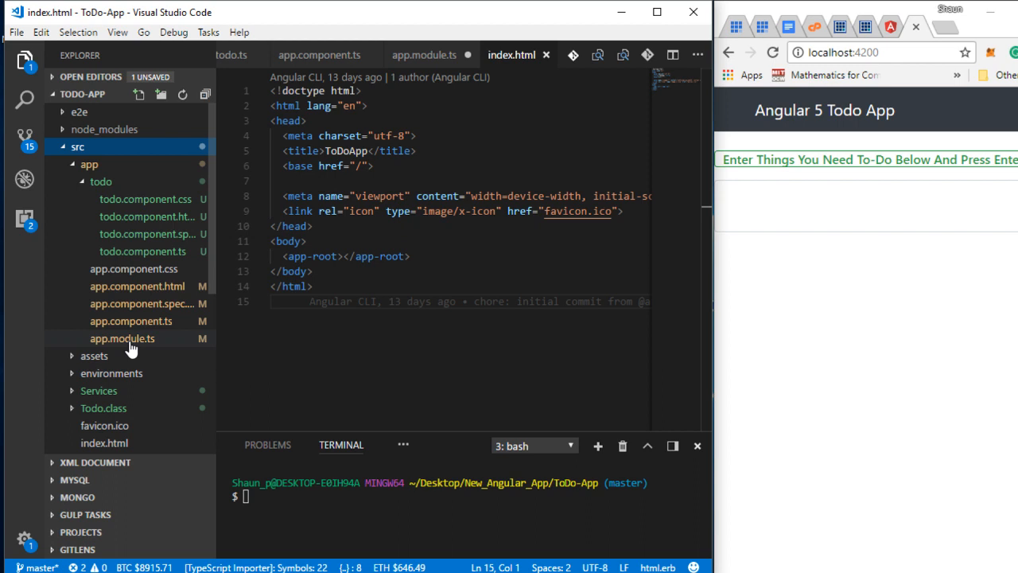
left_click(118, 338)
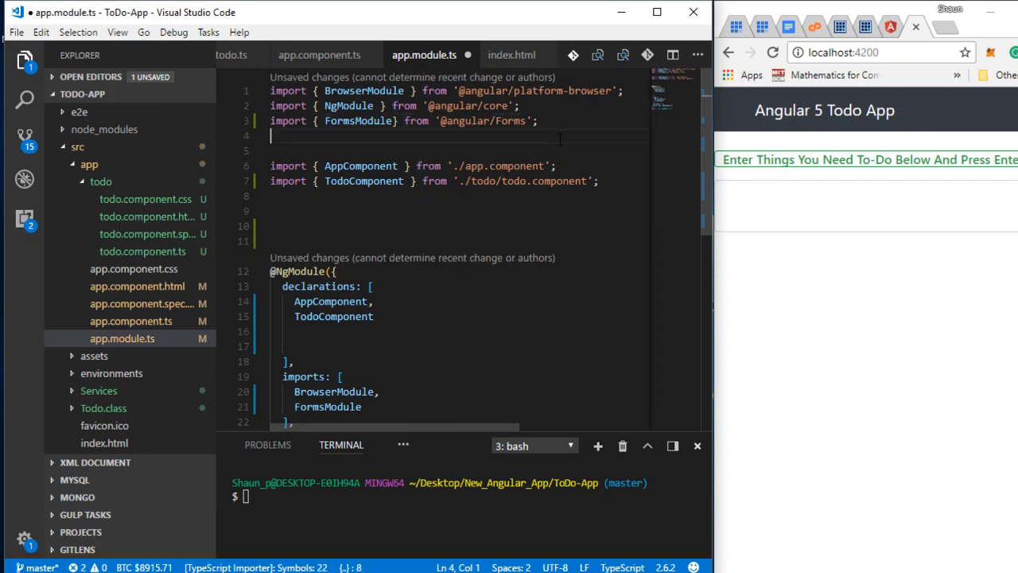
double_click(517, 120)
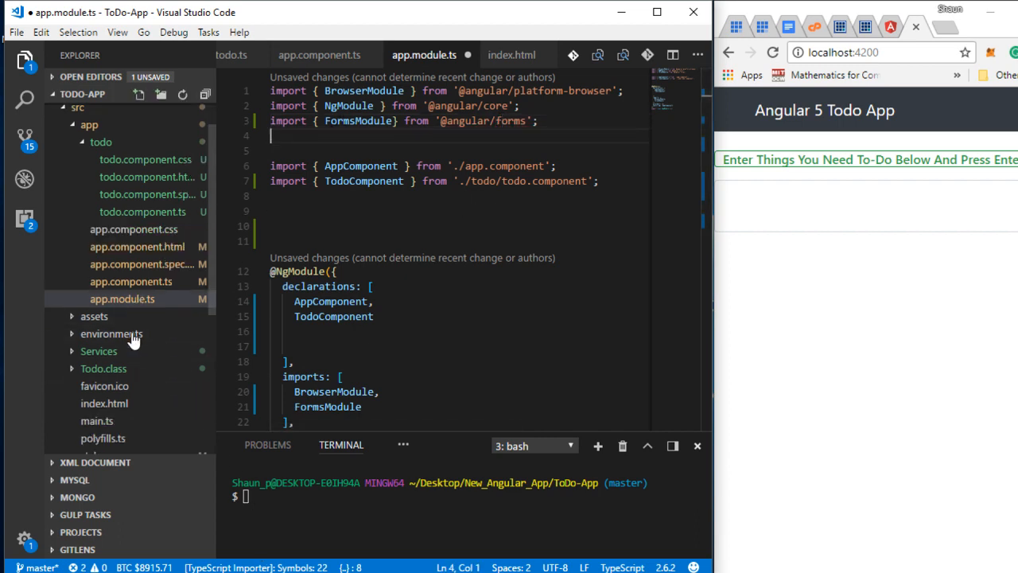
Reopen index.html from the Explorer, its base href still set to '/'.
left_click(104, 403)
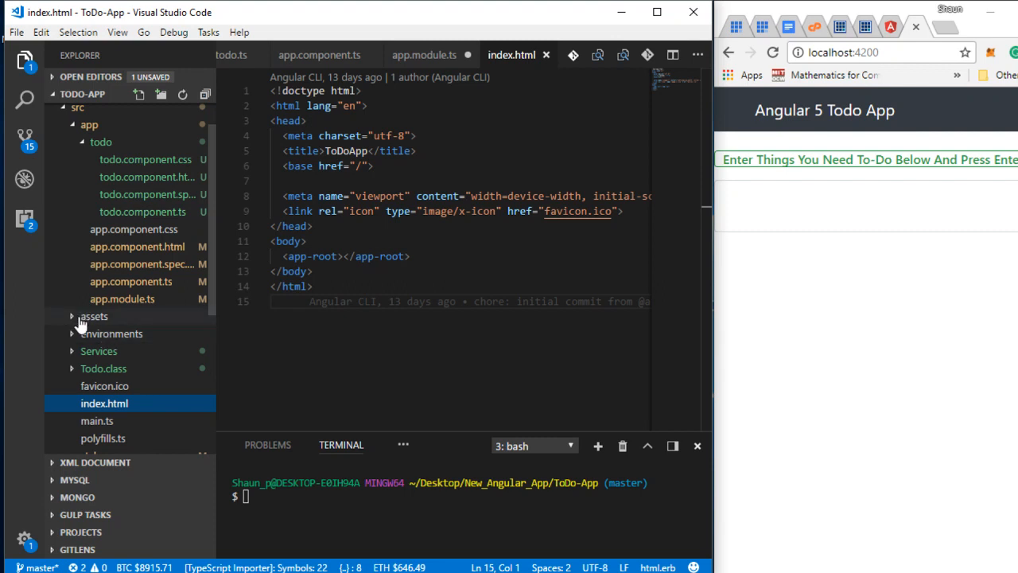
mouse_move(131, 336)
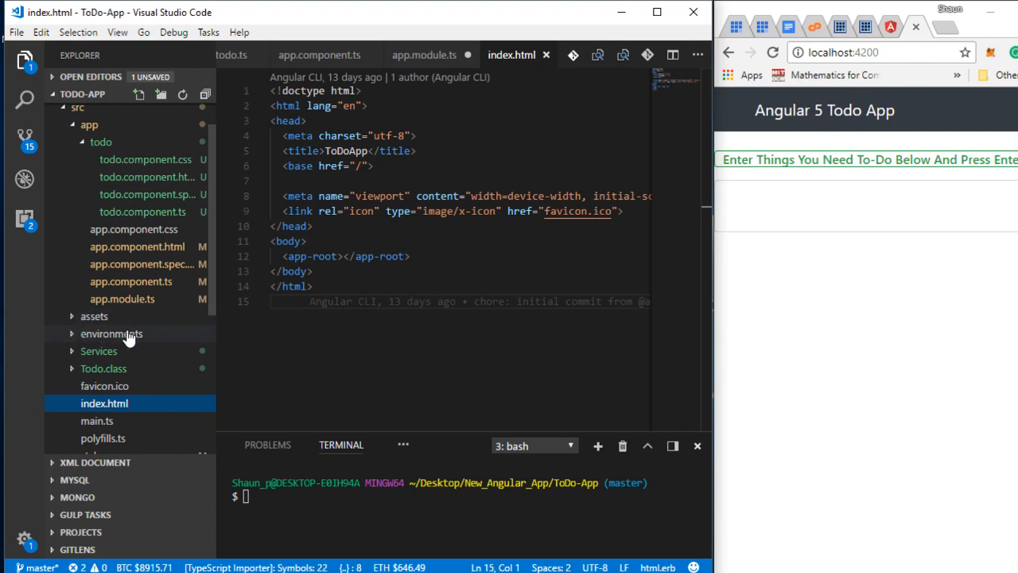
mouse_move(139, 337)
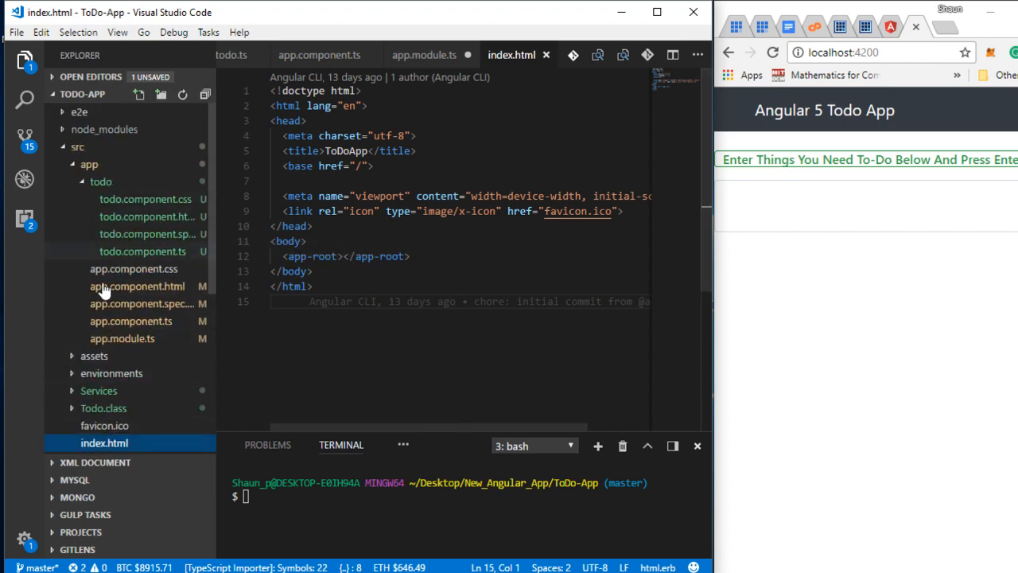
mouse_move(181, 303)
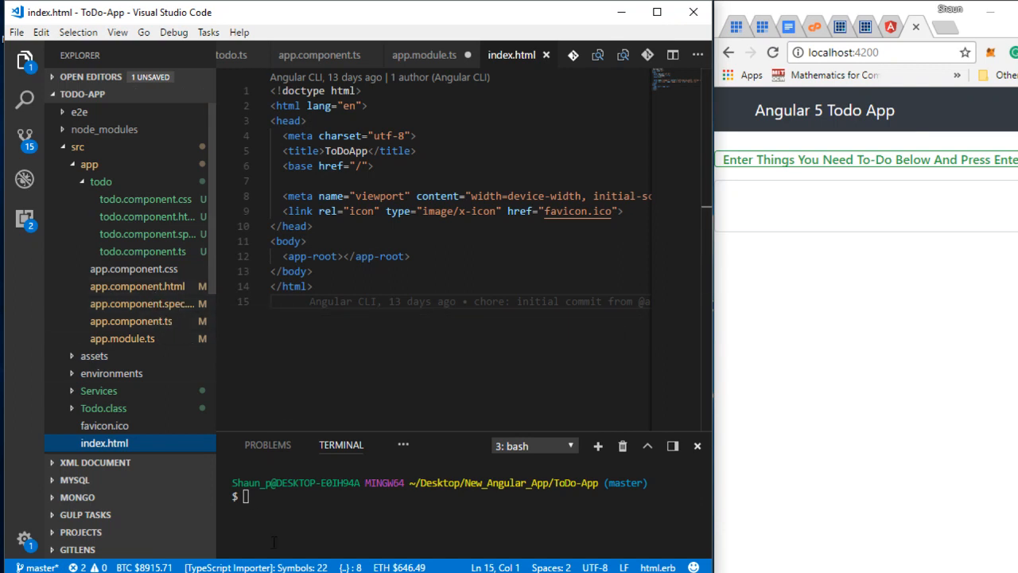
Draft 'ng build --prod --aot' in the integrated terminal without running it.
type("n")
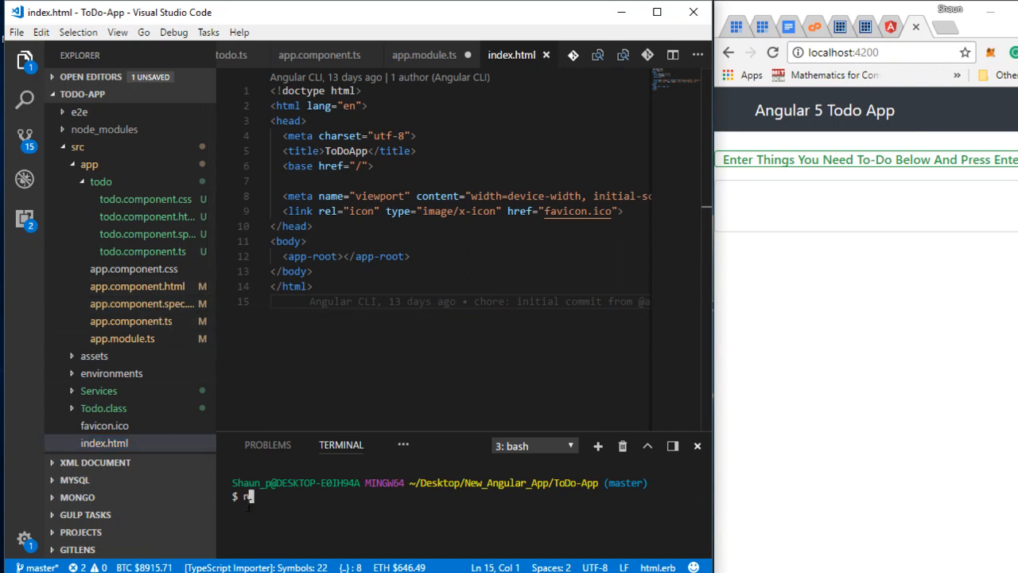
type("ng biuld")
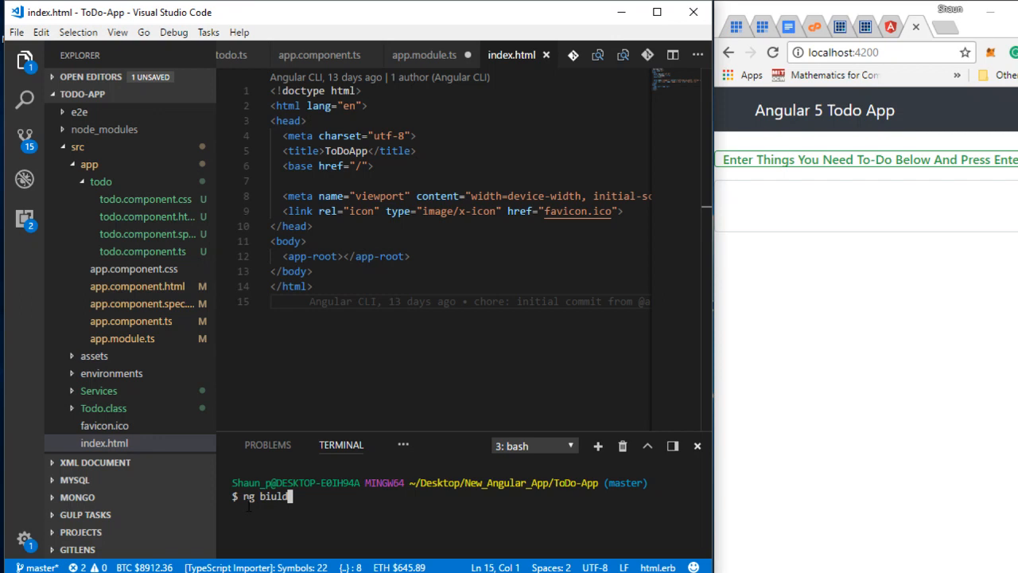
type("--")
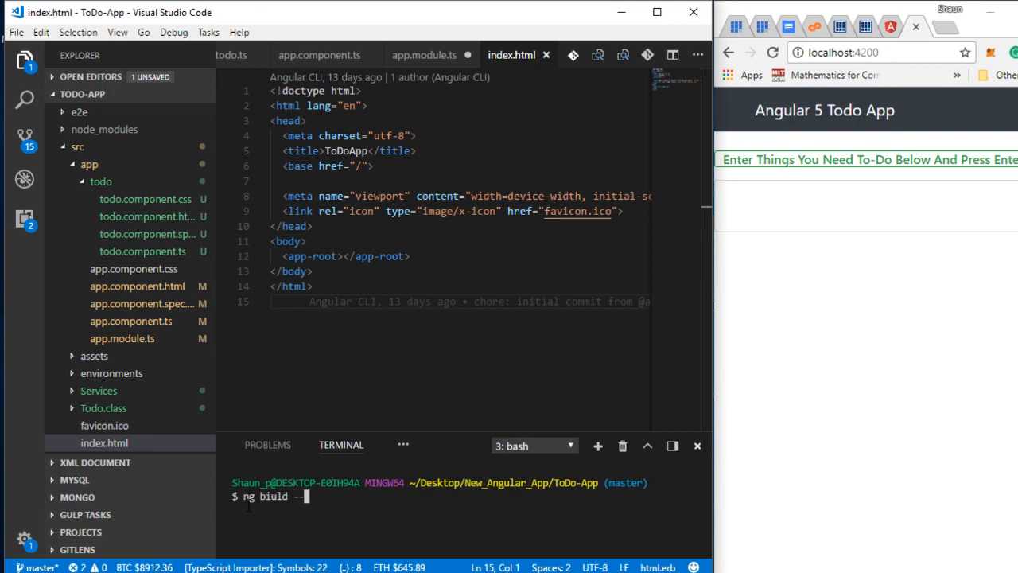
type("prod")
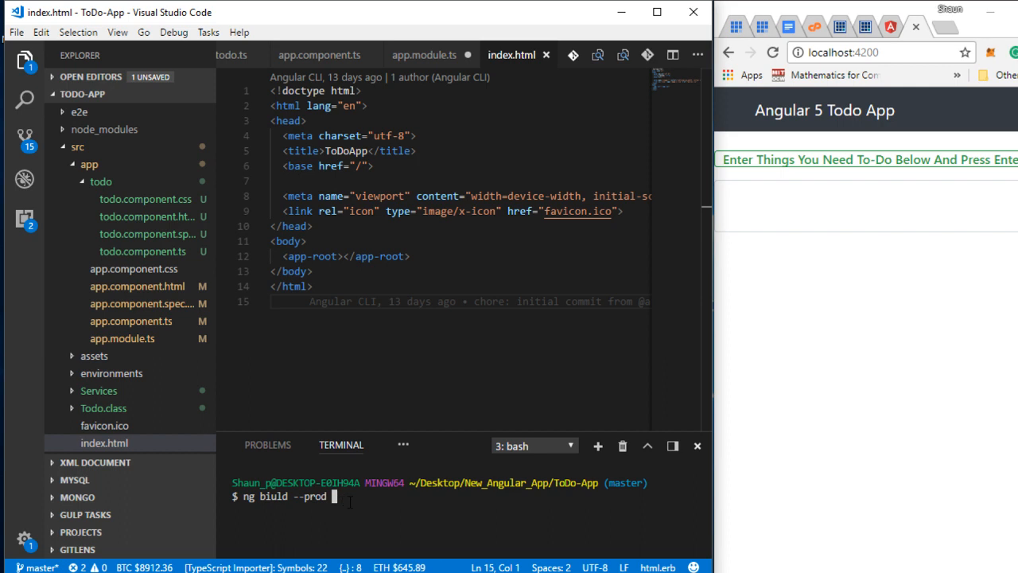
type("--aot")
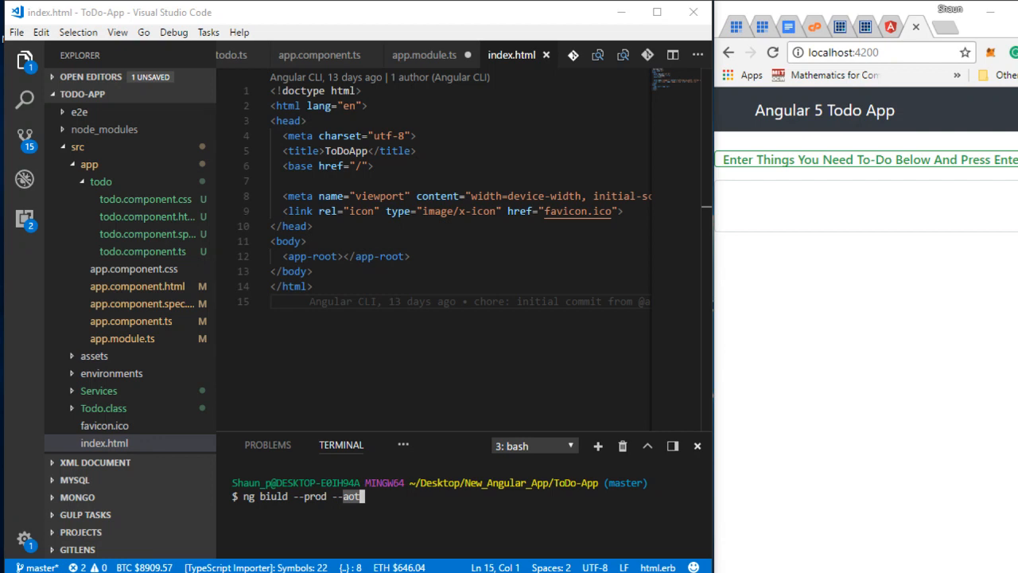
mouse_move(393, 537)
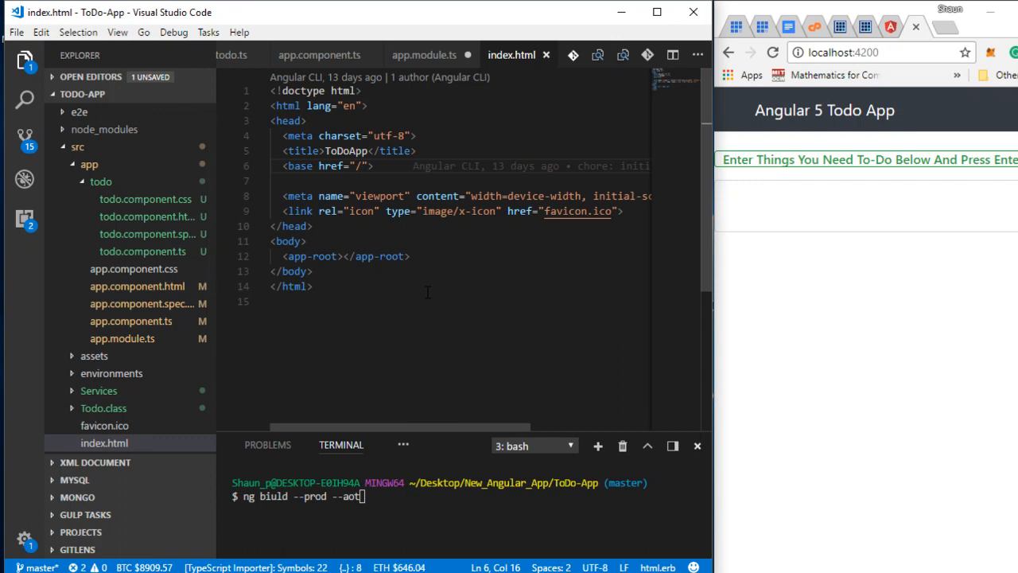
mouse_move(348, 342)
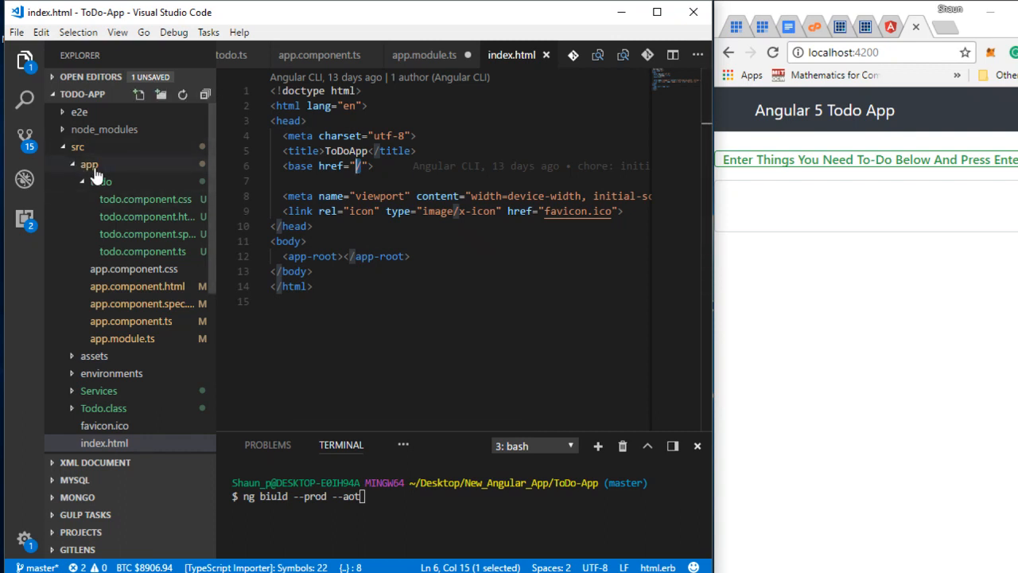
mouse_move(101, 181)
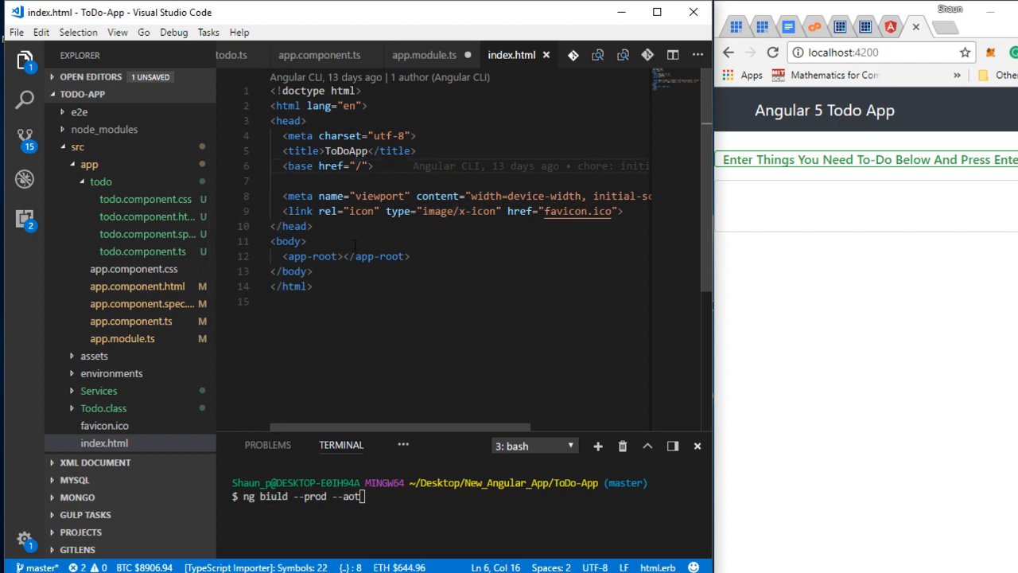
mouse_move(353, 457)
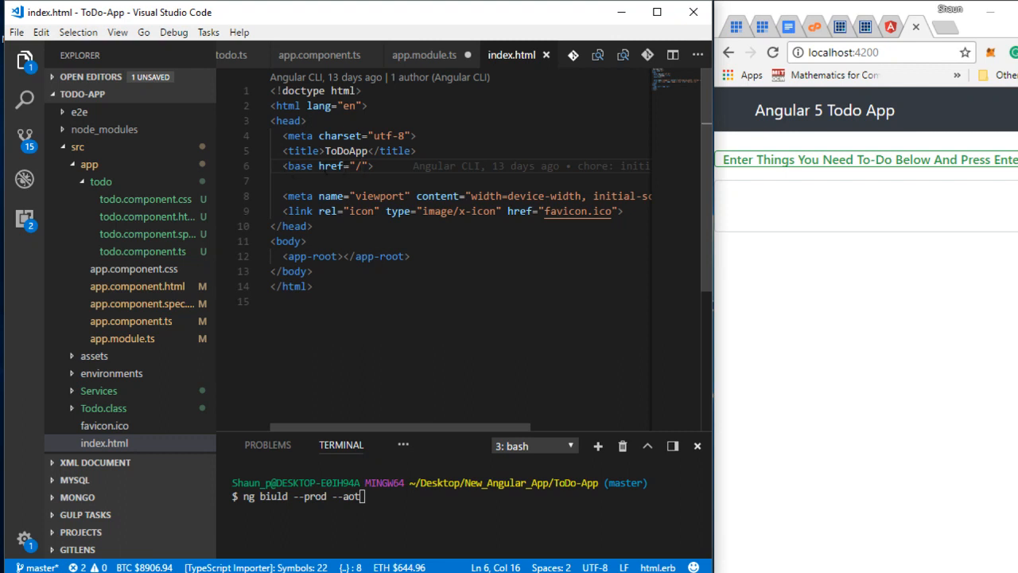
mouse_move(38, 485)
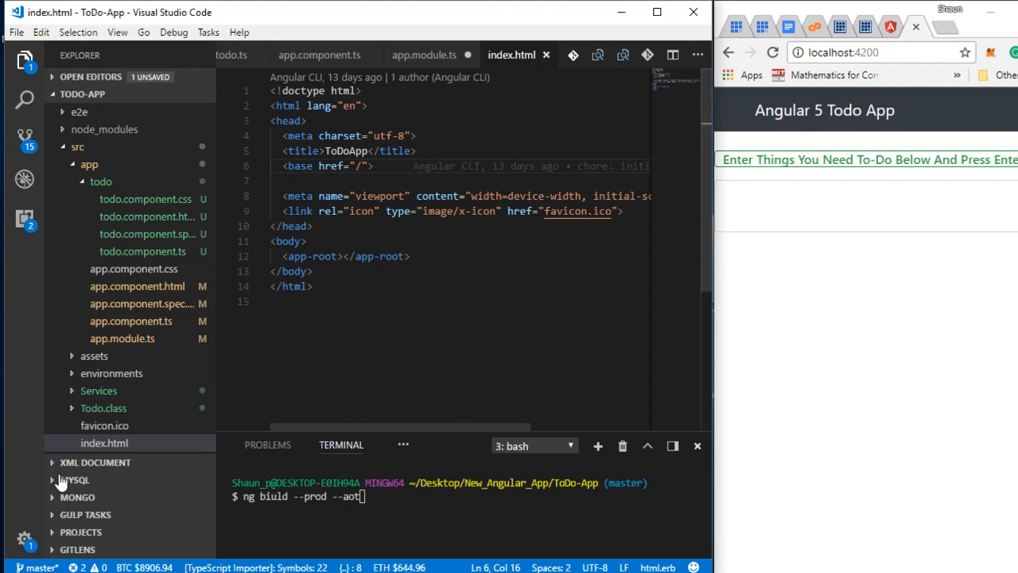
mouse_move(249, 417)
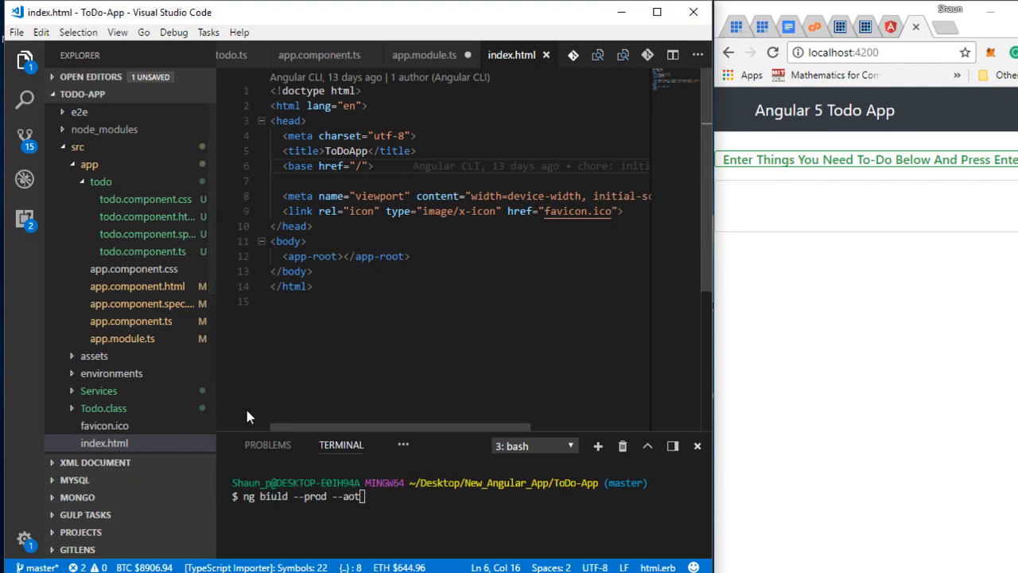
mouse_move(246, 409)
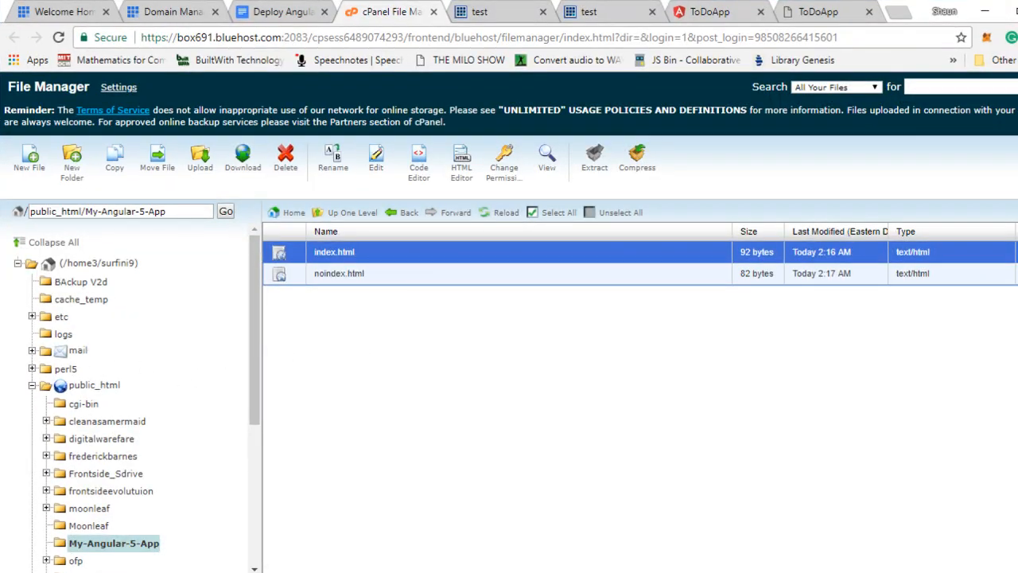
scroll("down", 3)
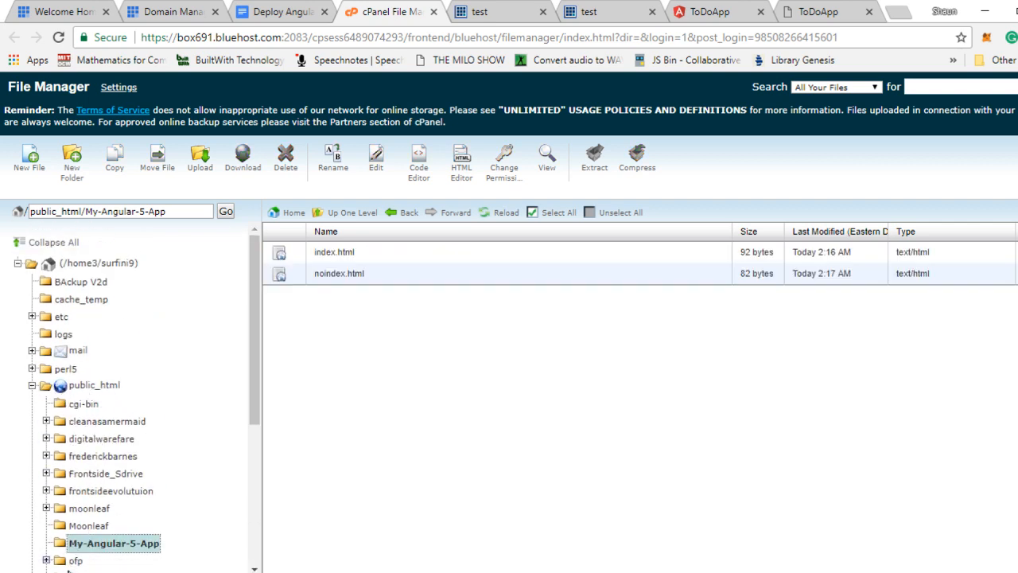
scroll("down", 3)
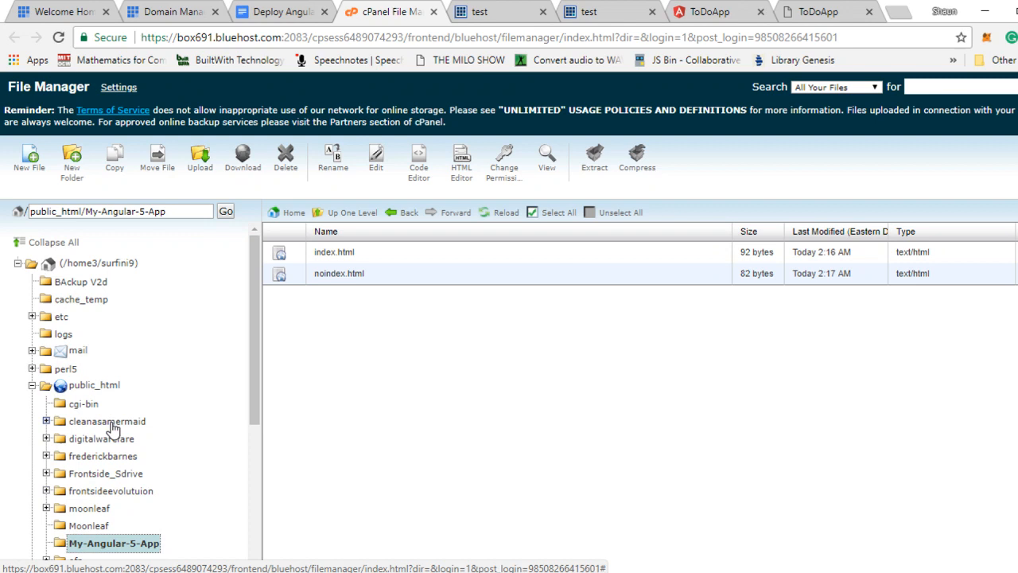
mouse_move(158, 491)
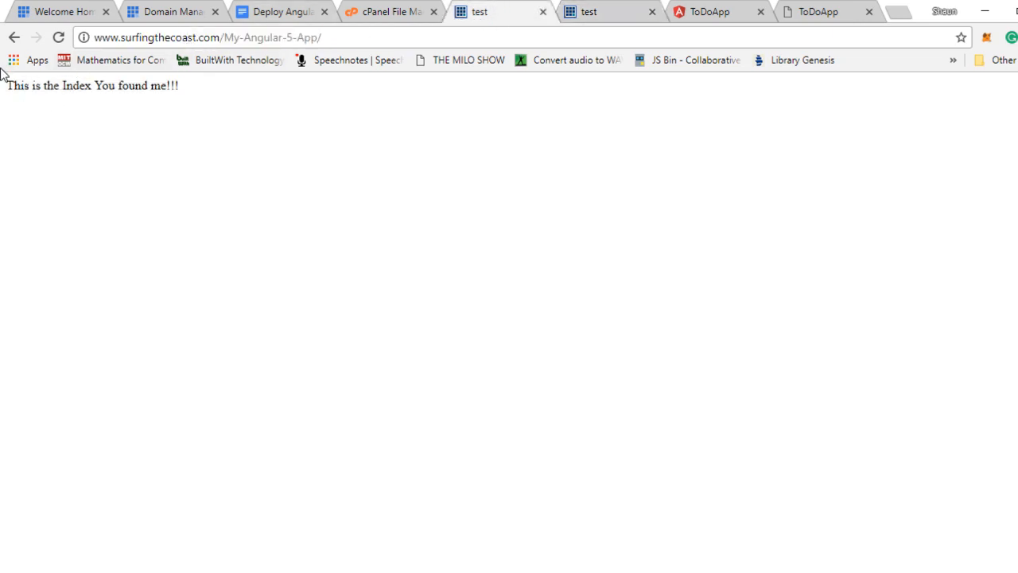
Load surfingthecoast.com/My-Angular-5-App/noindex.html and highlight the noindex.html and folder parts of the URL.
triple_click(95, 97)
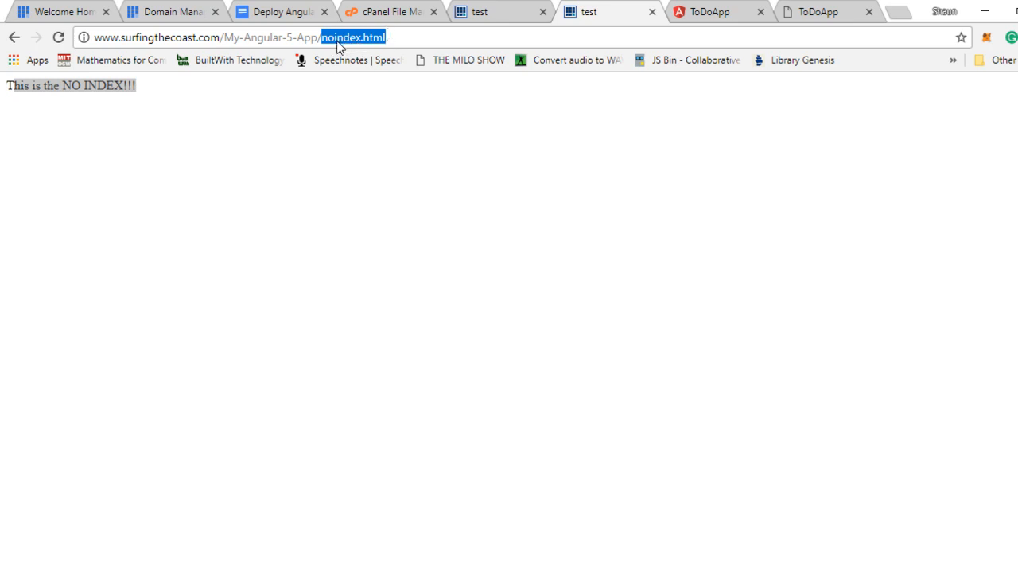
left_click(323, 38)
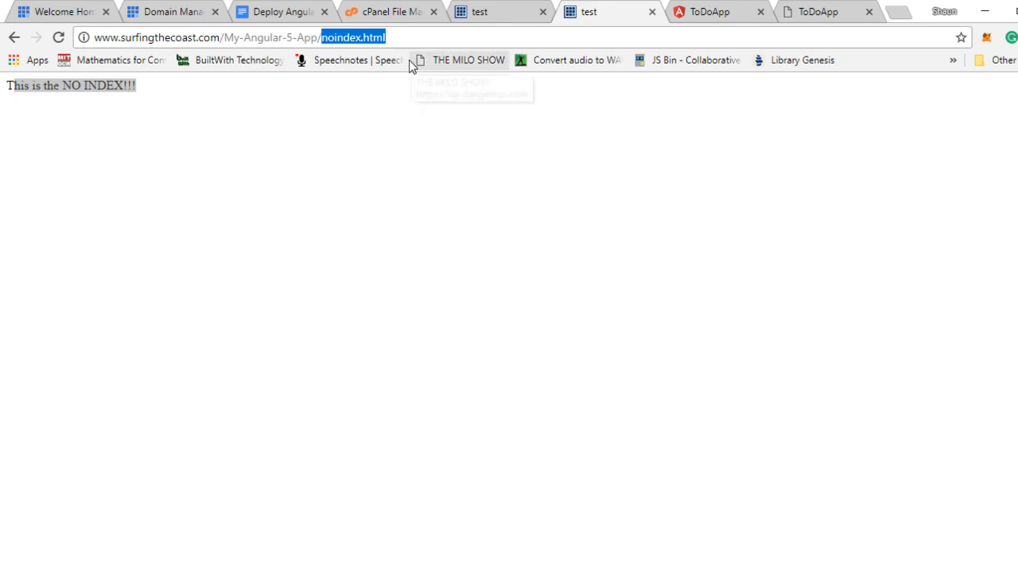
mouse_move(324, 93)
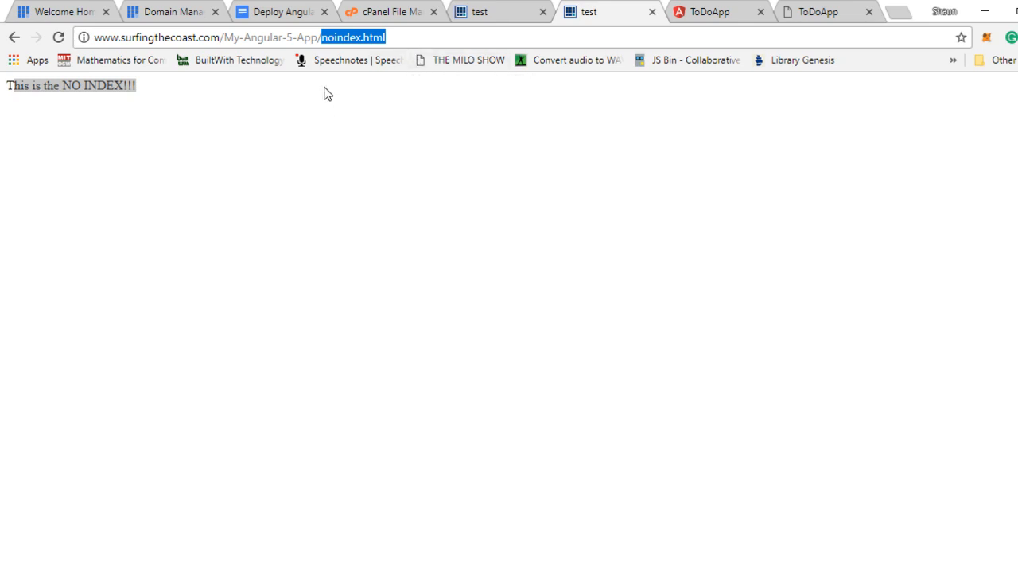
left_click(223, 37)
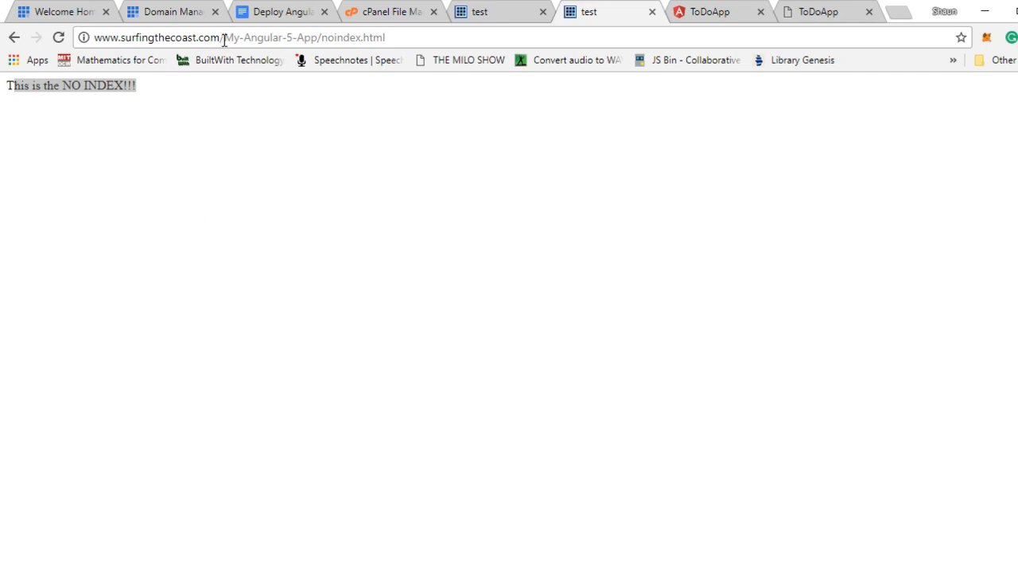
double_click(270, 38)
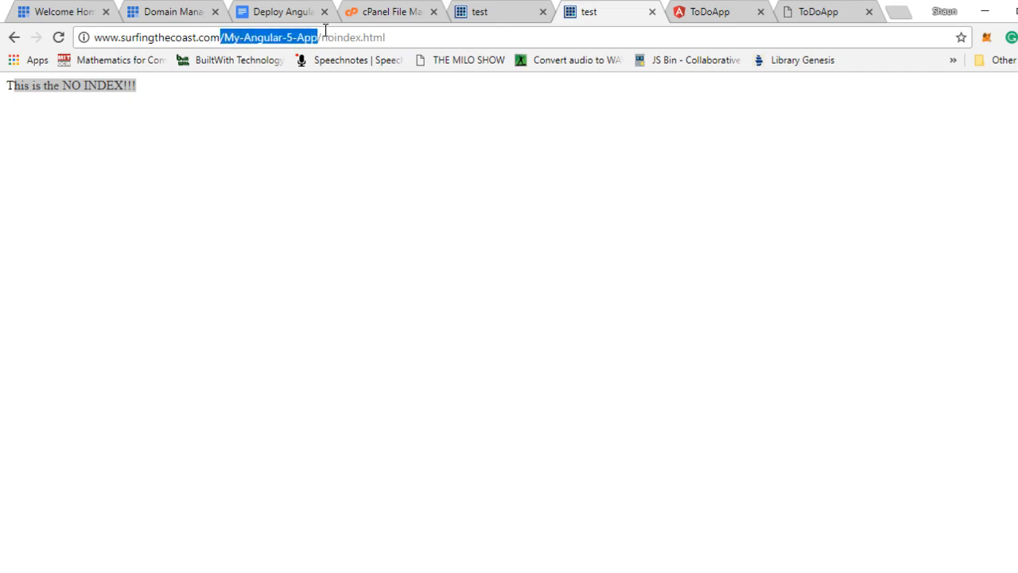
left_click(401, 12)
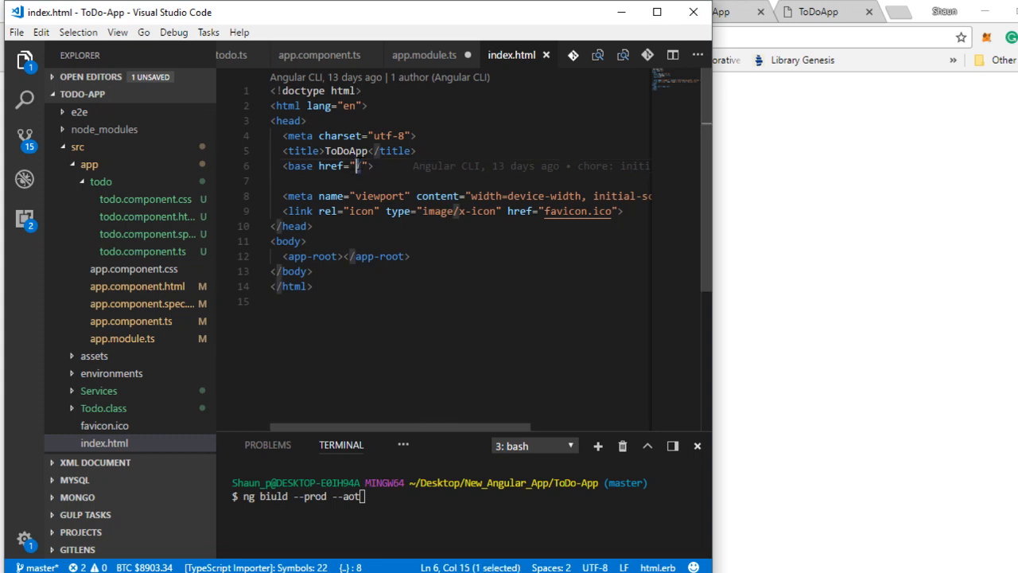
Set base href to '/My-Angular-5-App/' and append '--base-href /My-Angular-5-App/' to the build command.
type("My-Angular-5-App/")
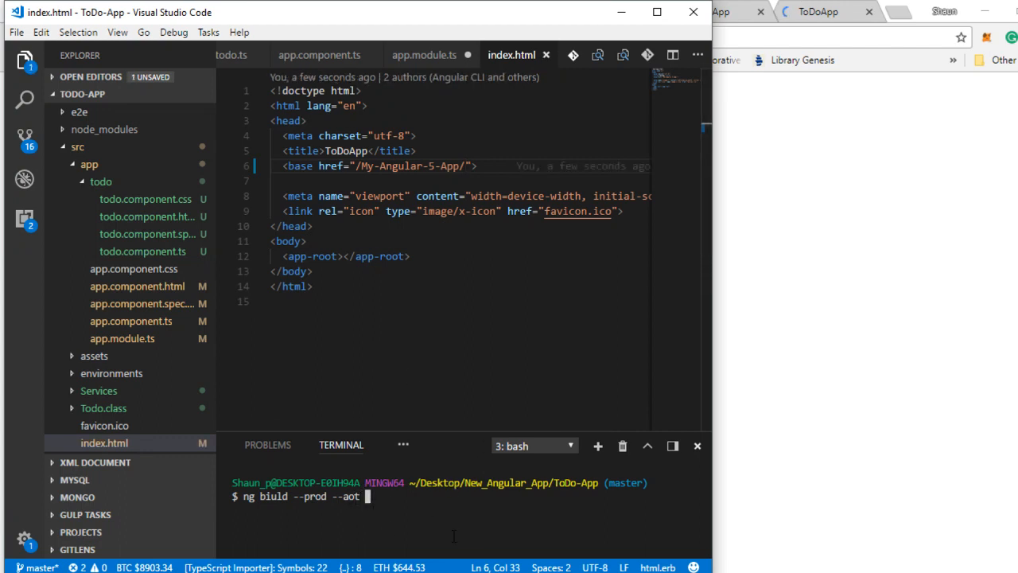
type("--bas")
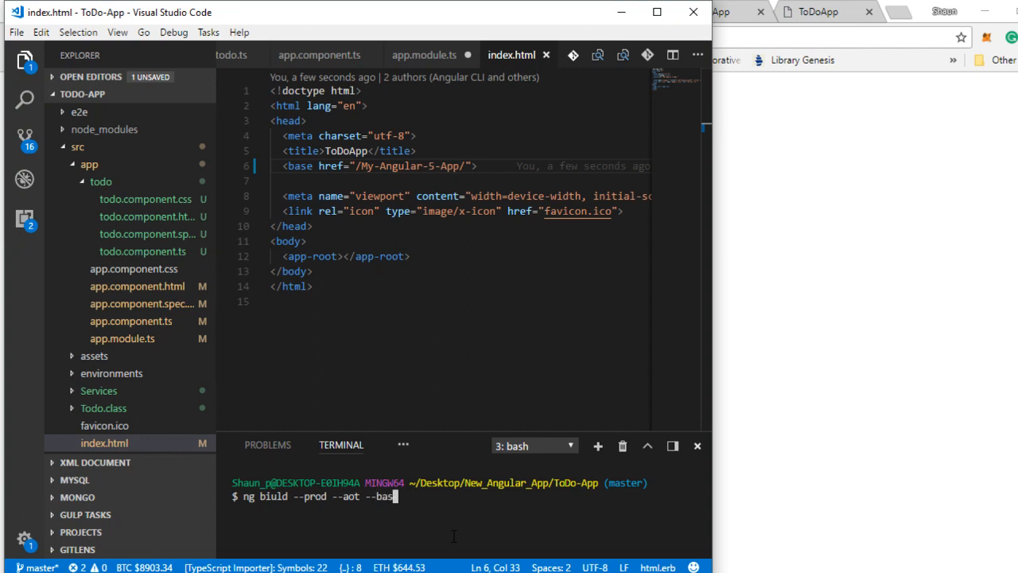
type("e-href")
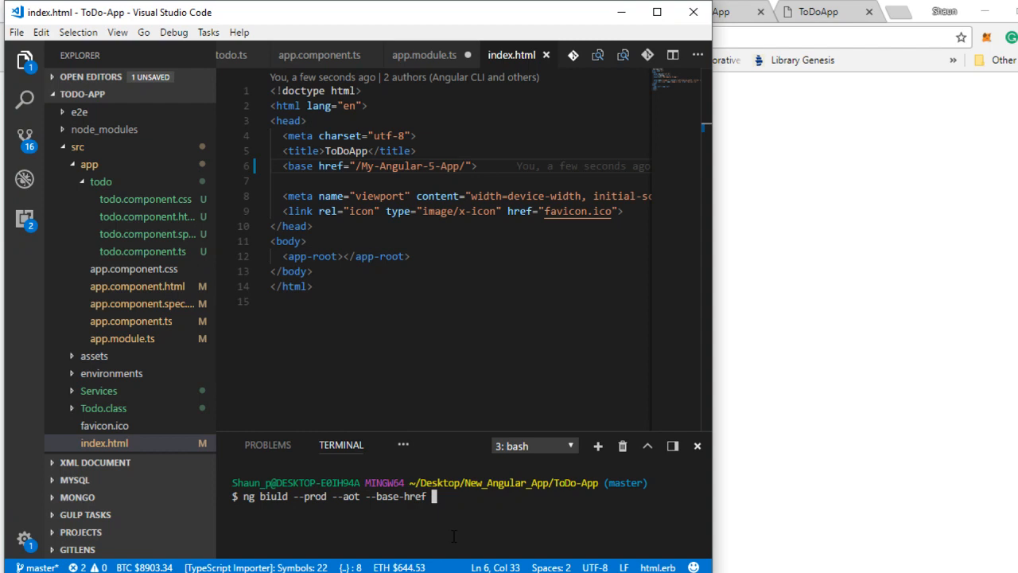
type("/My-Angular-5-App/")
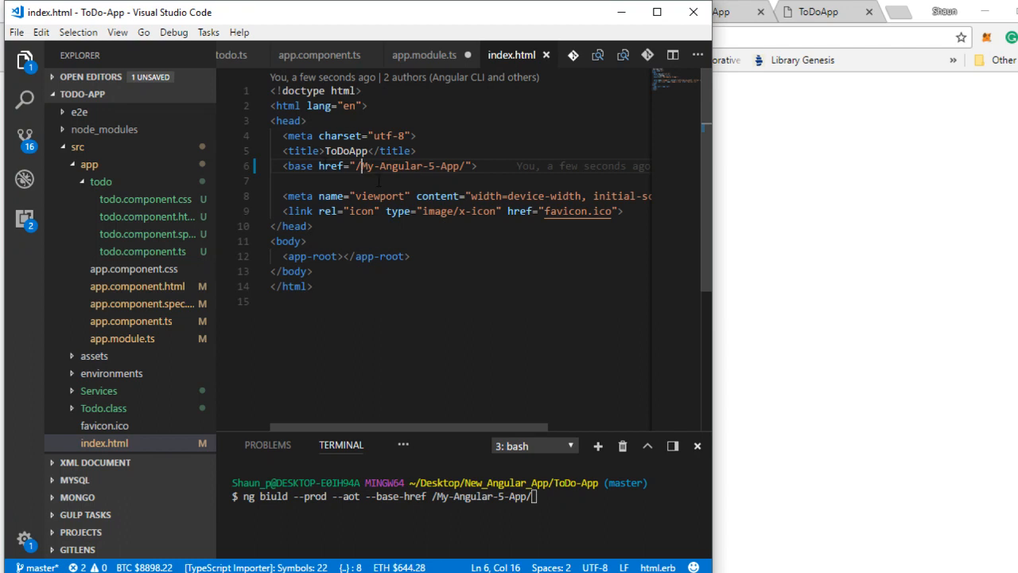
Highlight the new base href path, then trim the folder path back off the build command.
left_click_drag(361, 165, 457, 166)
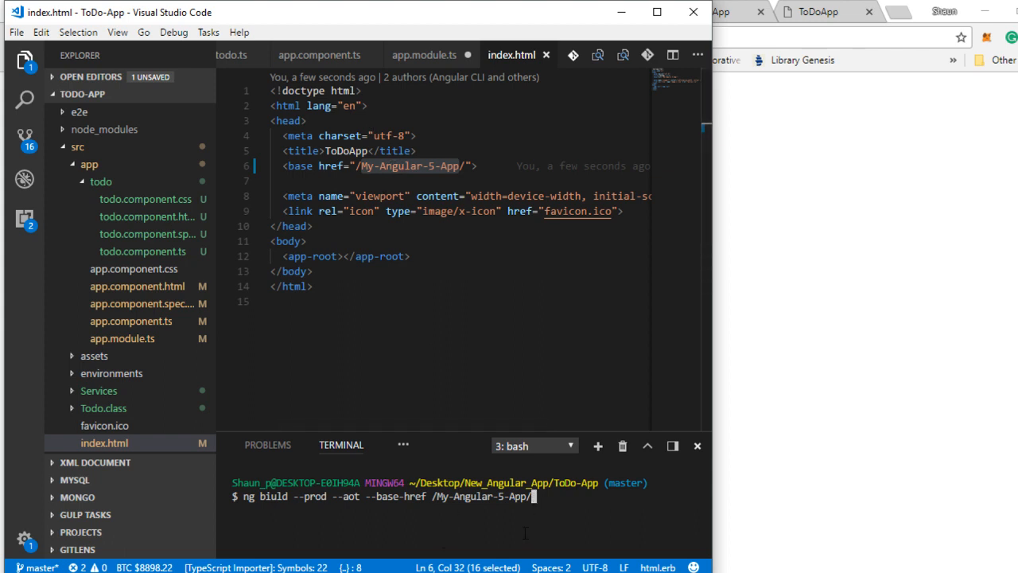
key("Backspace")
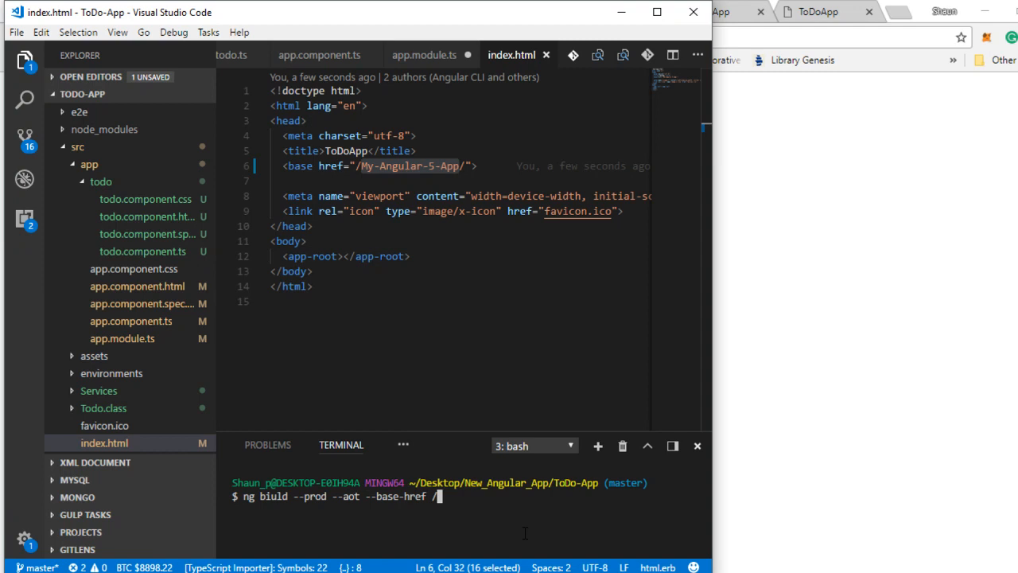
key("Backspace")
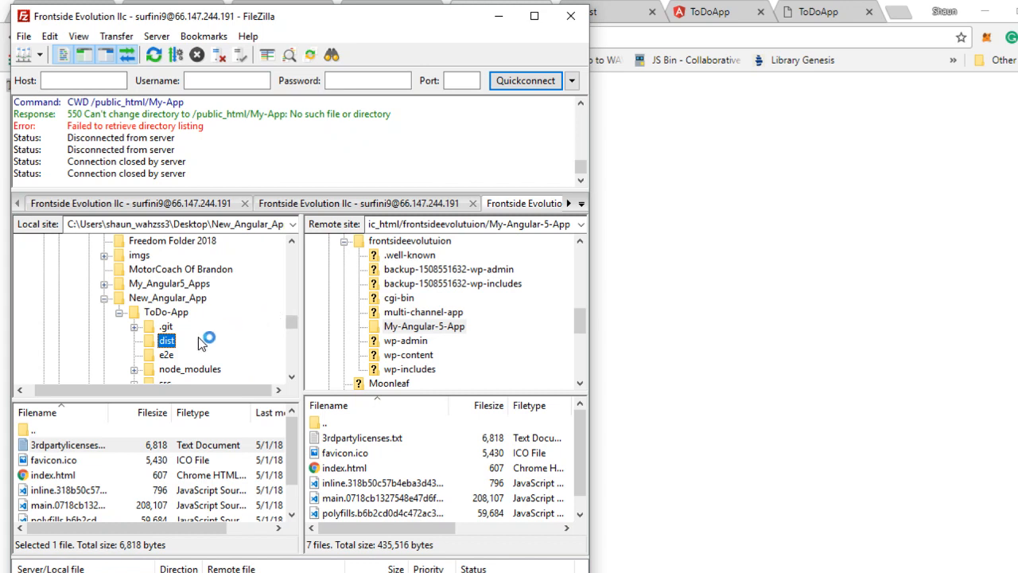
mouse_move(172, 354)
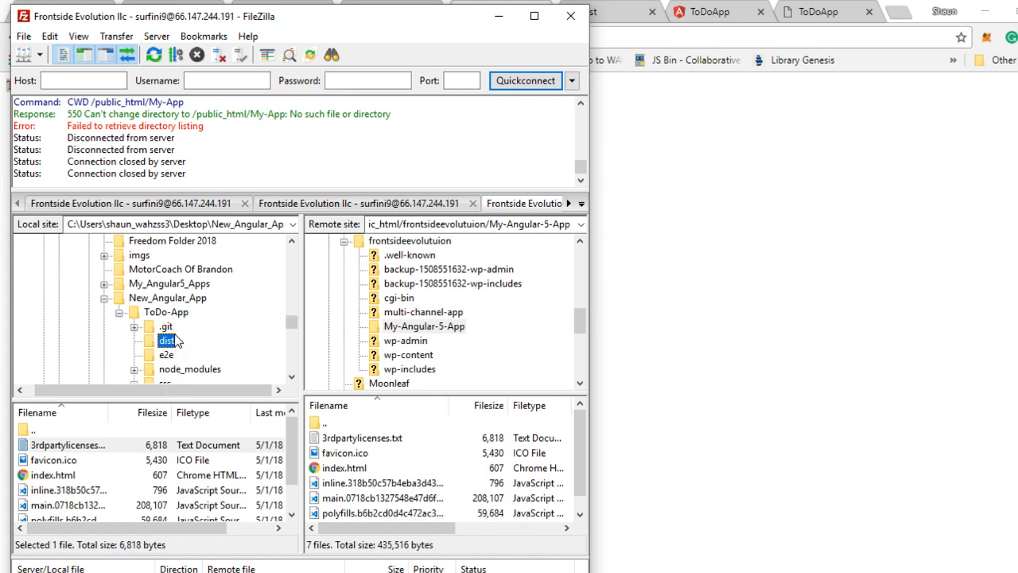
mouse_move(168, 352)
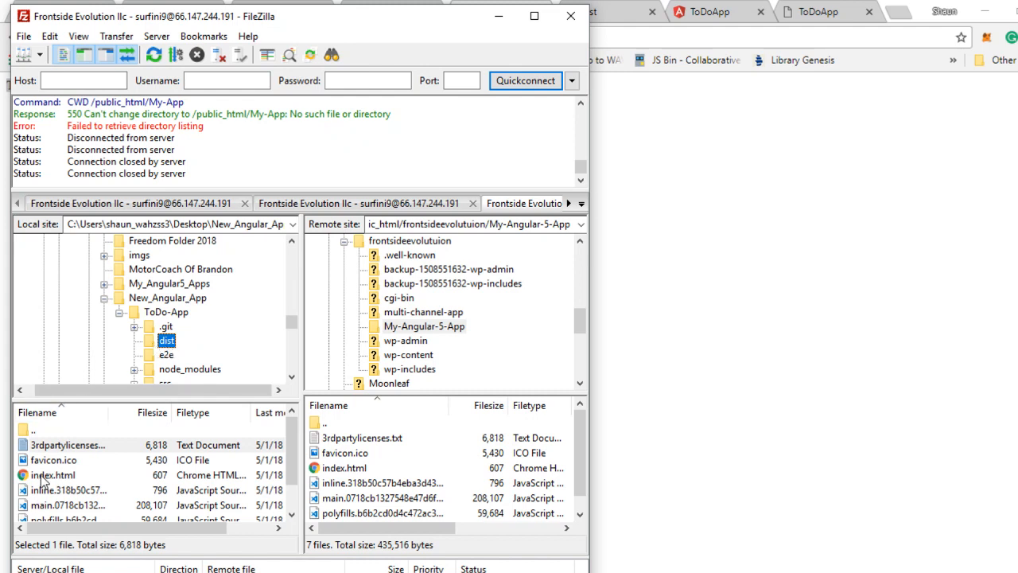
mouse_move(153, 336)
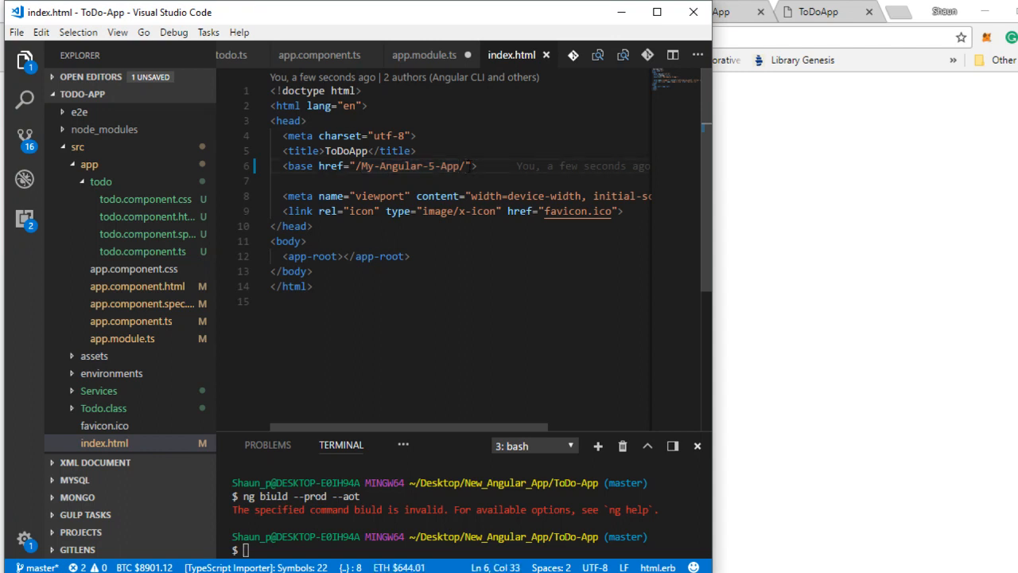
Append 'dist/' so the base href reads '/My-Angular-5-App/dist/' and highlight it.
type("cis")
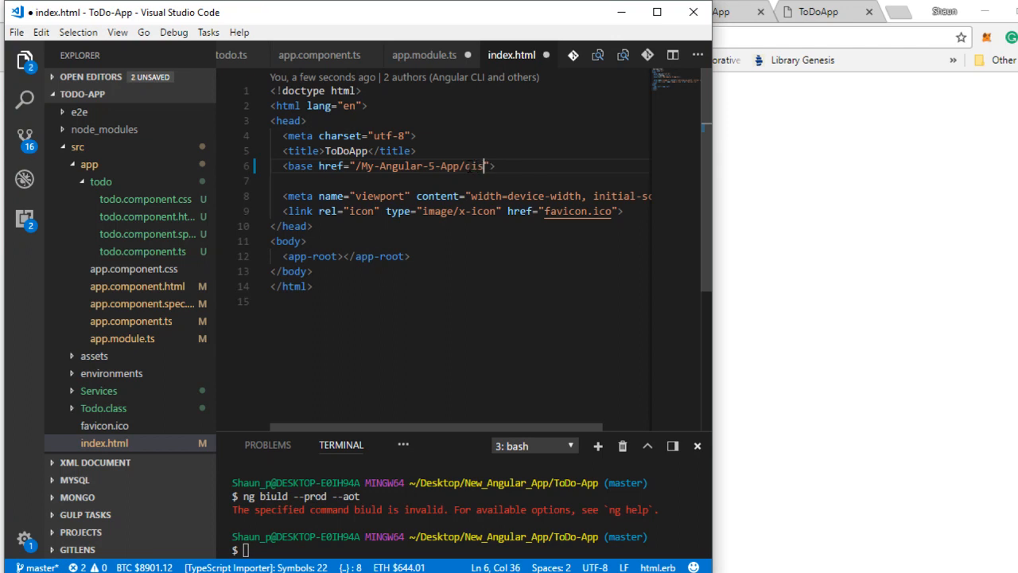
type("dist")
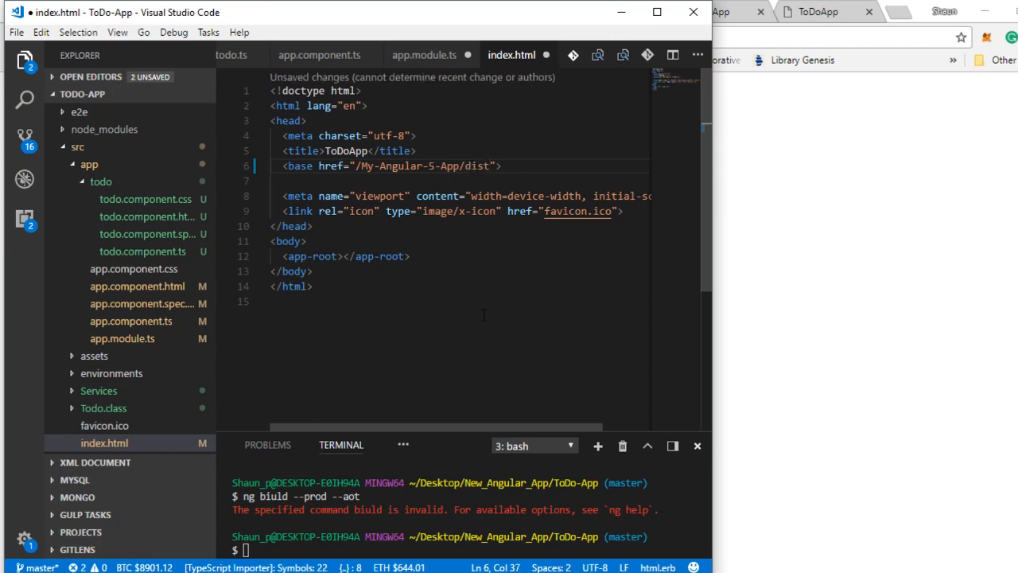
type("/")
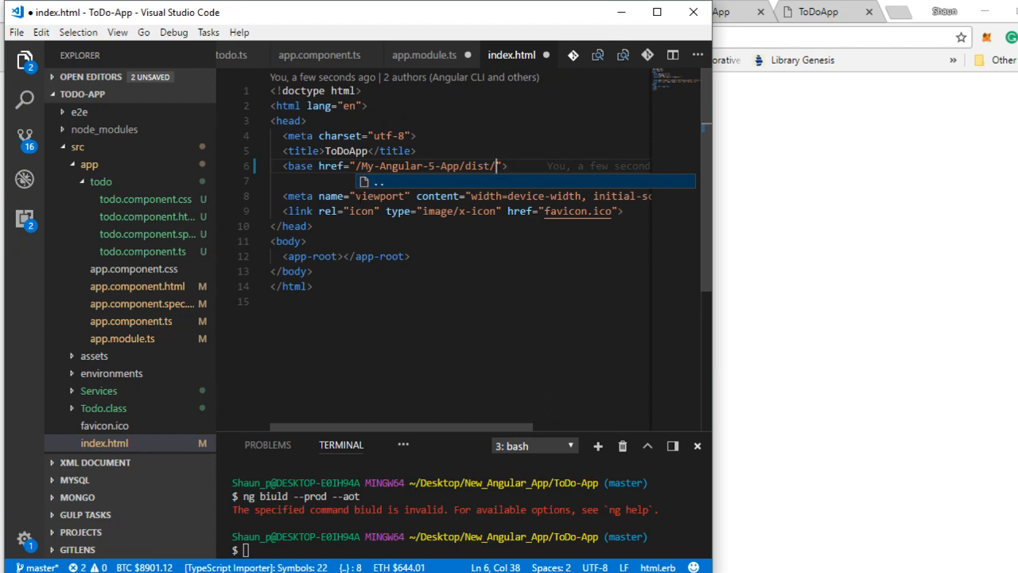
mouse_move(364, 190)
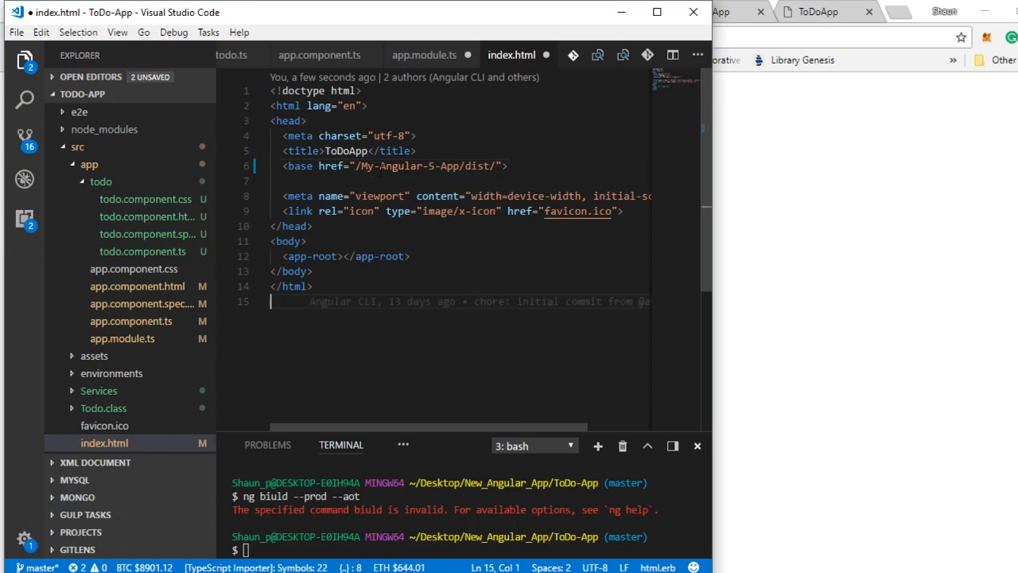
left_click_drag(356, 165, 500, 165)
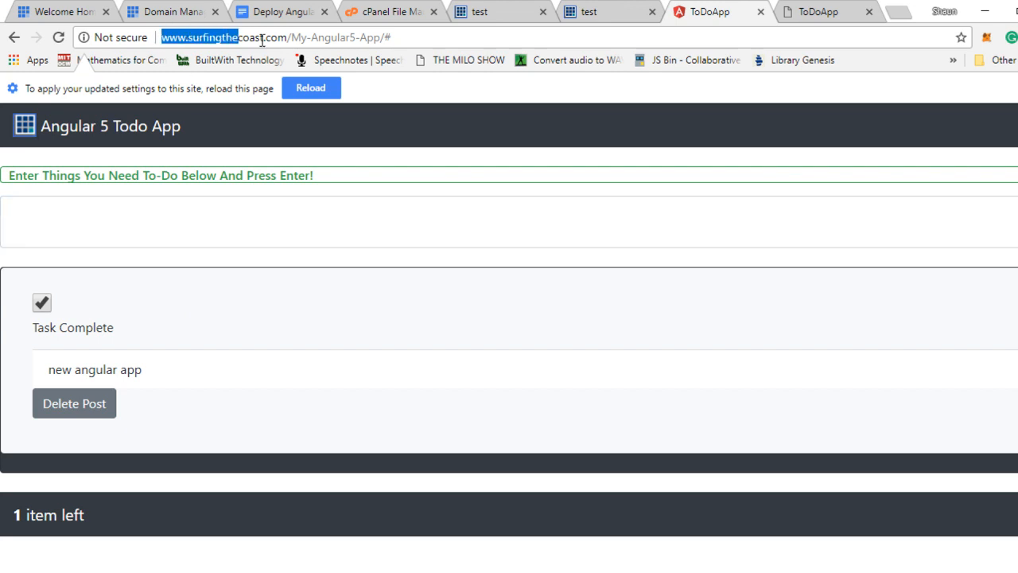
Highlight the surfingthecoast.com domain, then add a 'cool stuff' task to the live ToDo list.
left_click(283, 36)
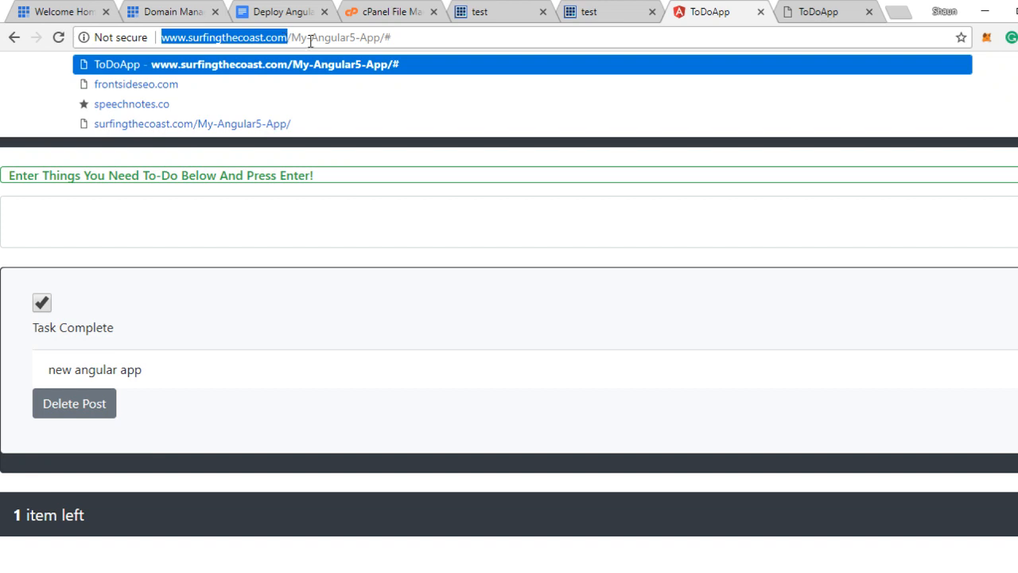
double_click(354, 37)
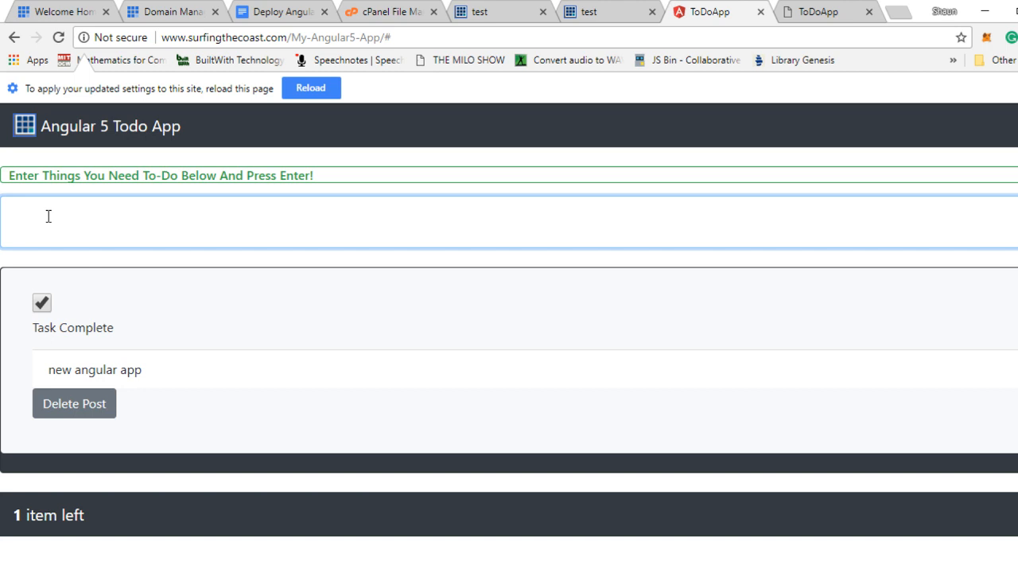
type("cool s")
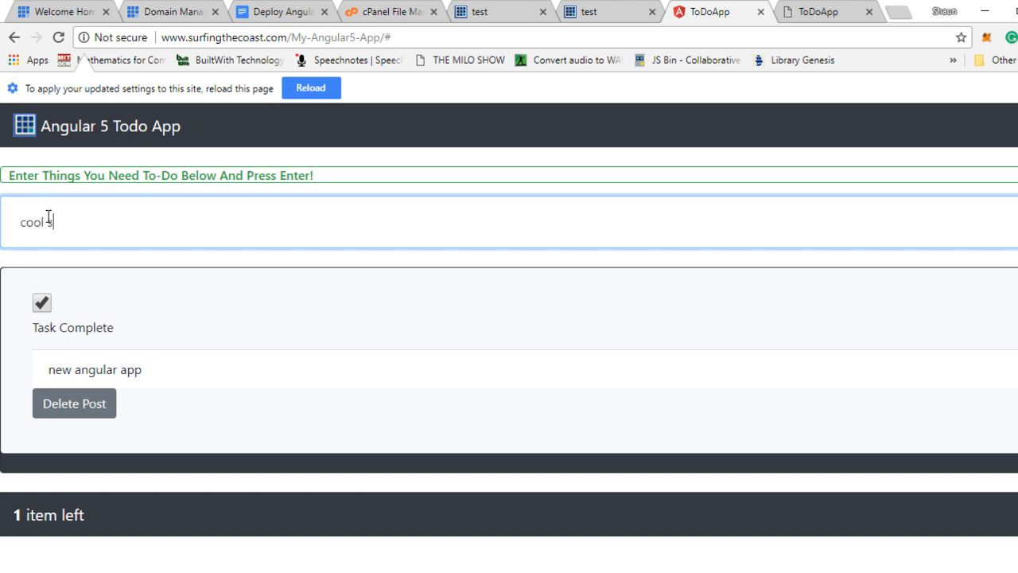
key("Enter")
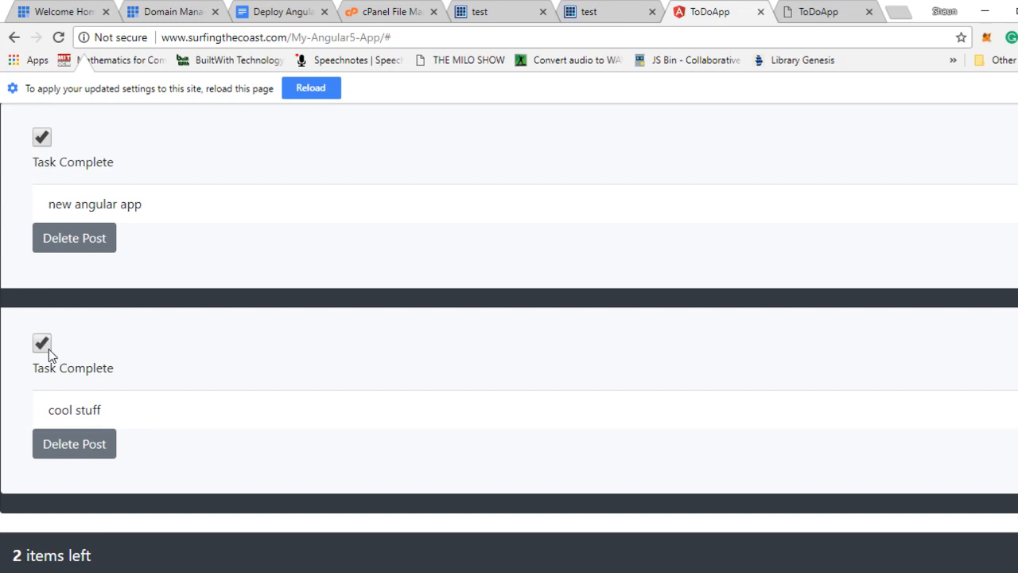
Delete both the 'cool stuff' and 'new angular app' tasks, emptying the list.
left_click(74, 443)
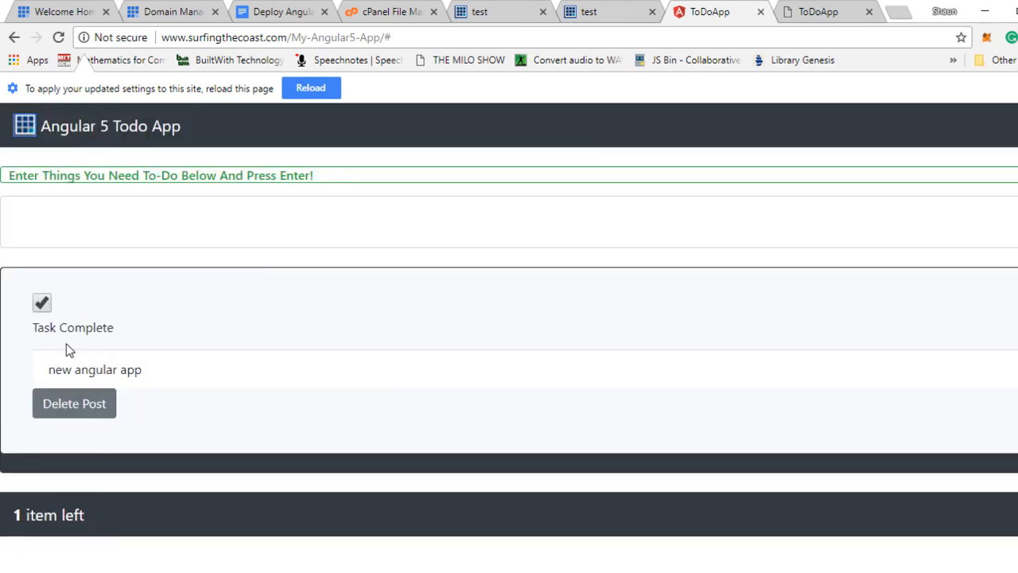
left_click(74, 403)
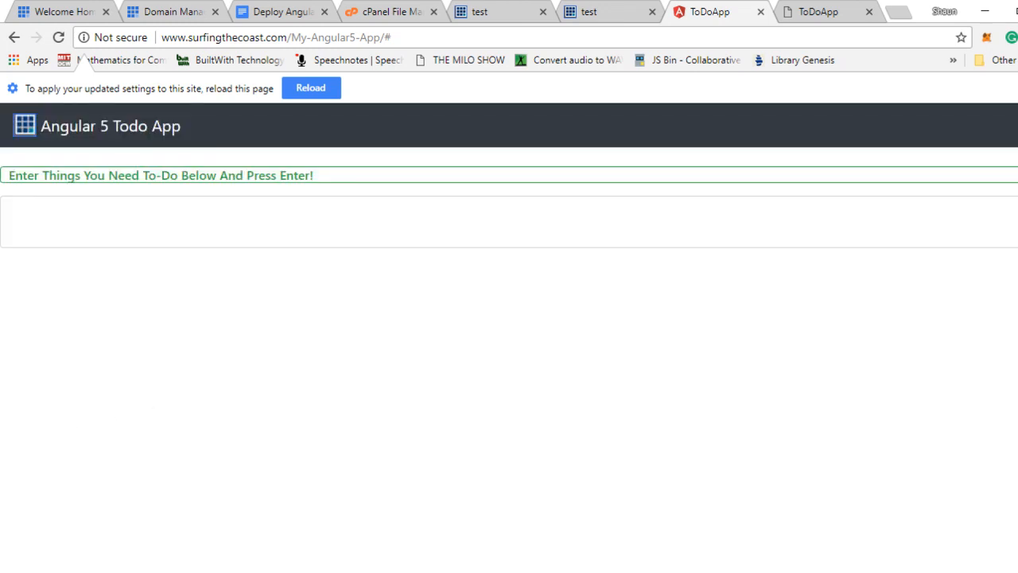